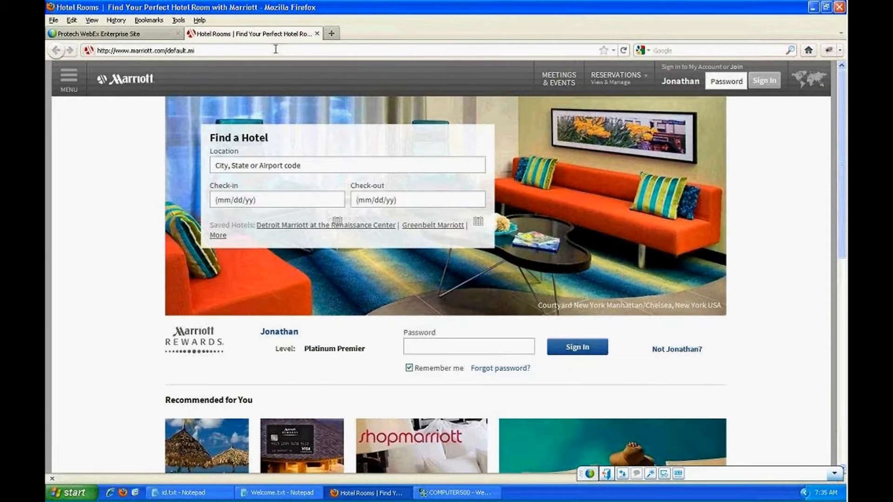
Search Marriott's Find a Hotel for the location 'seatle wa'.
click(346, 165)
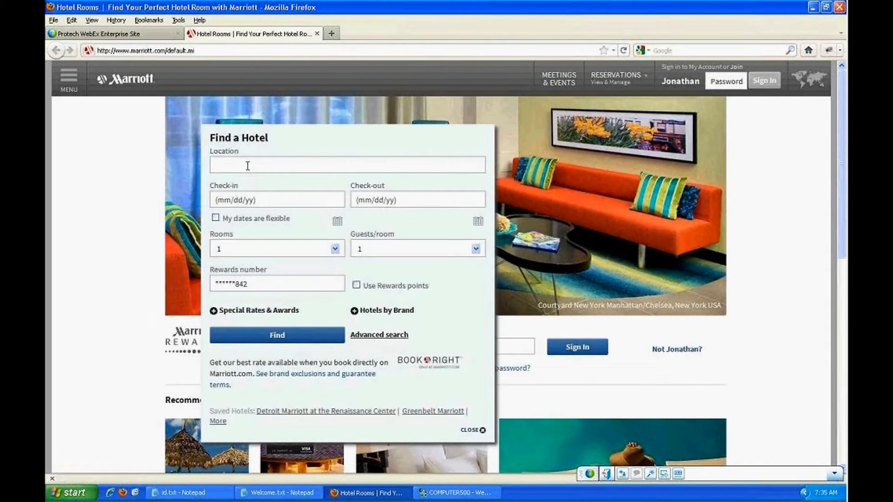
text(seatle)
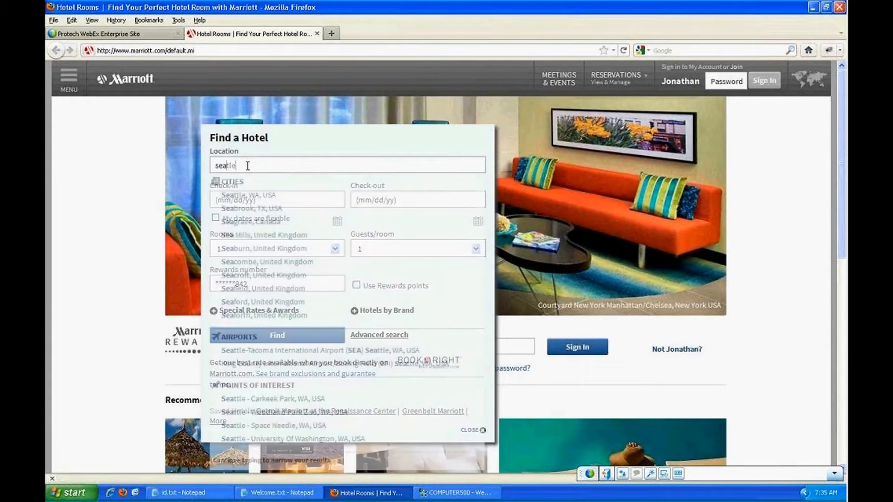
text(wa)
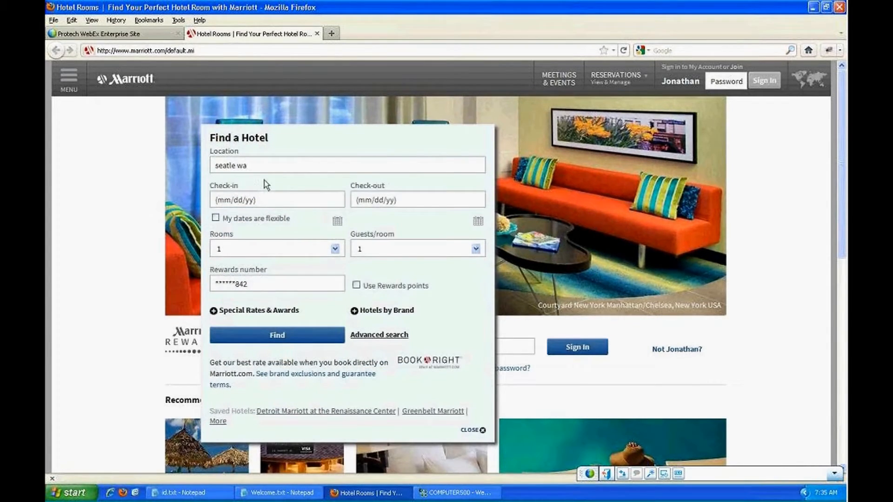
click(276, 335)
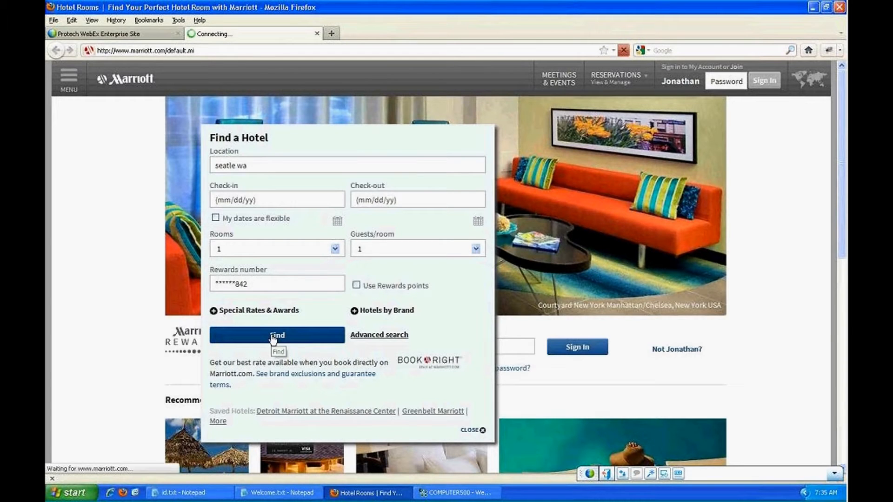
Wait for the Seattle results page listing 32 hotels across 7 brands.
click(276, 335)
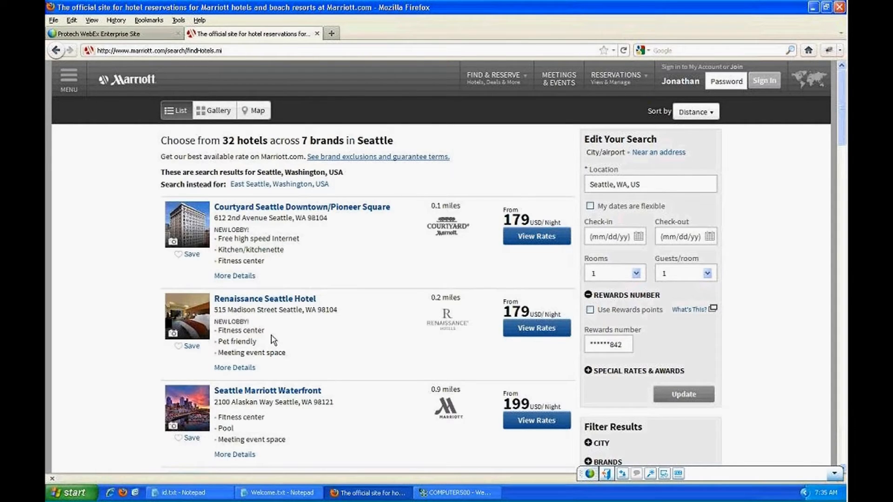
Switch Seattle results to Map view with markers across Seattle, Bellevue, Redmond, Renton.
click(254, 110)
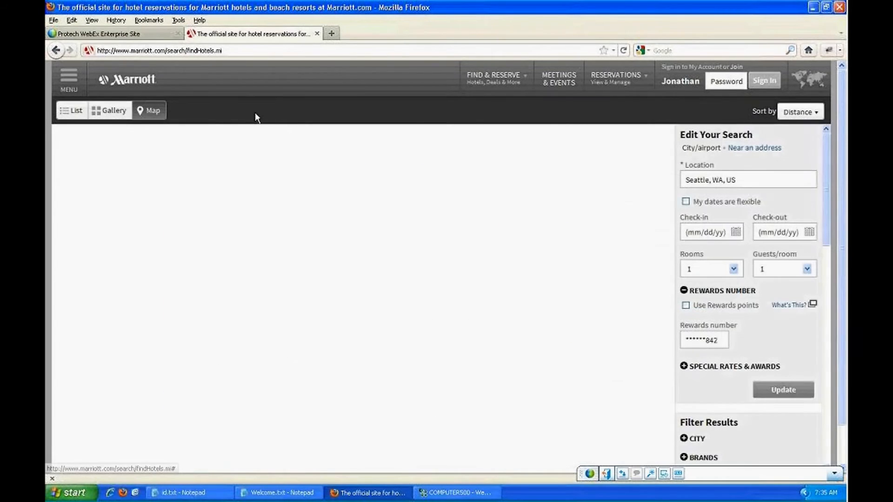
click(149, 110)
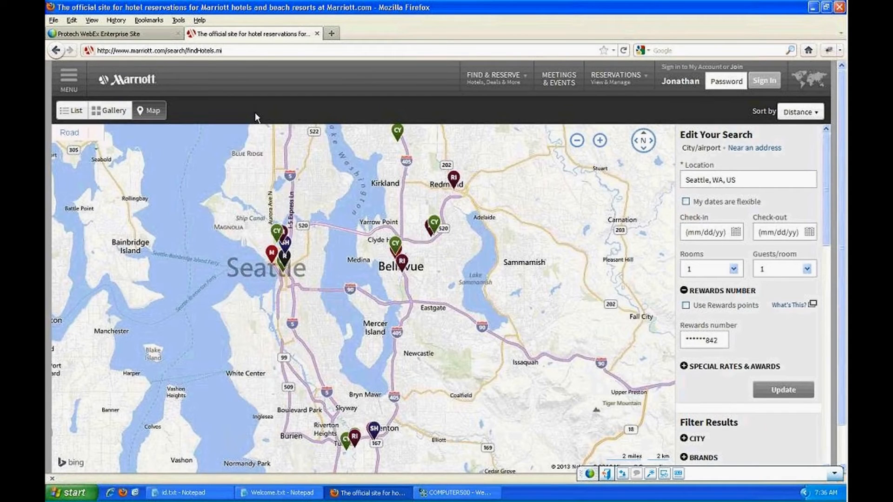
mouse_move(330, 33)
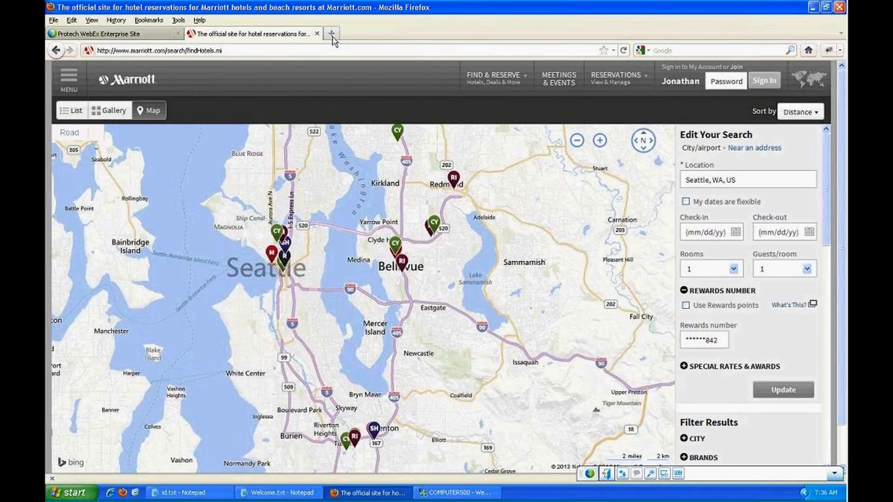
Open worldbank.org, the World Bank Group homepage, in a new tab.
click(331, 33)
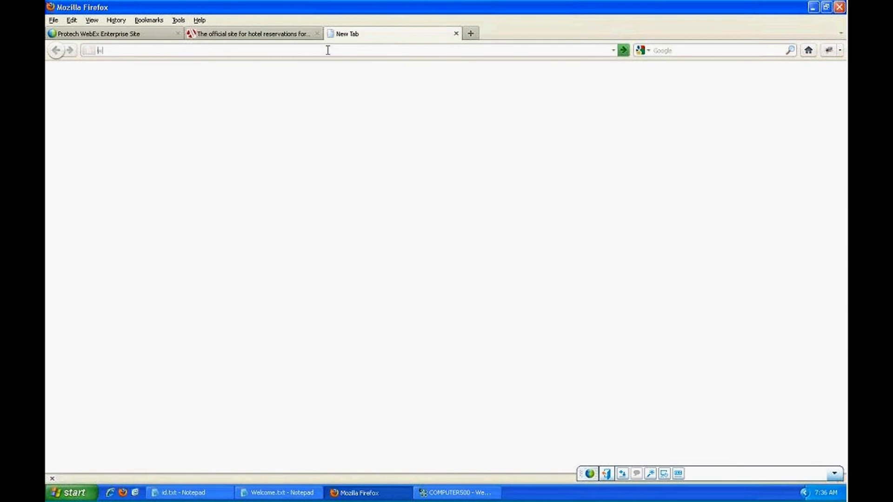
text(www.world)
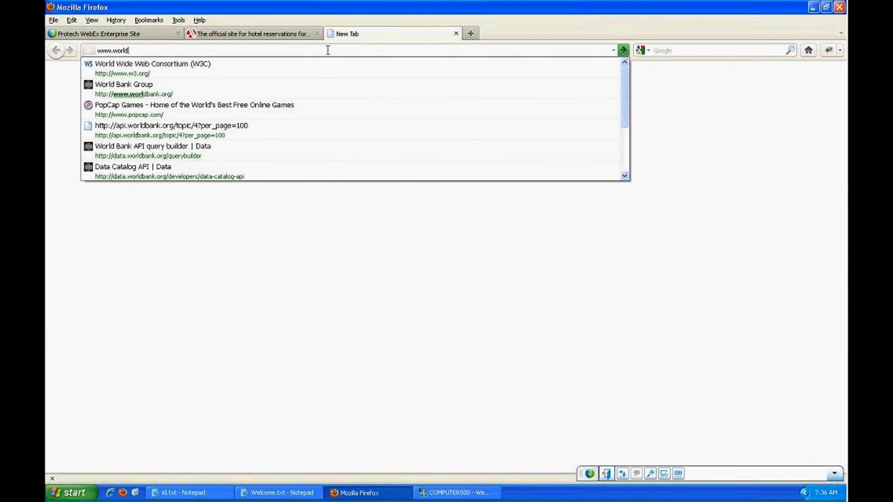
text(bank.br)
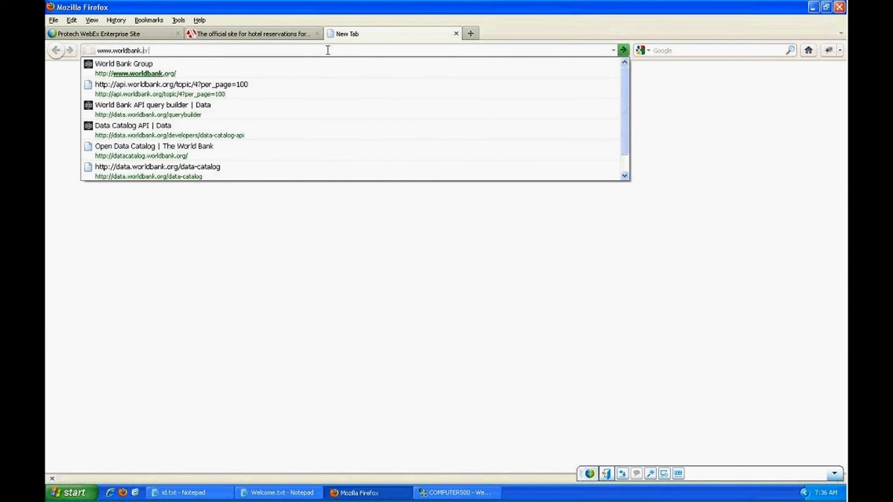
click(123, 63)
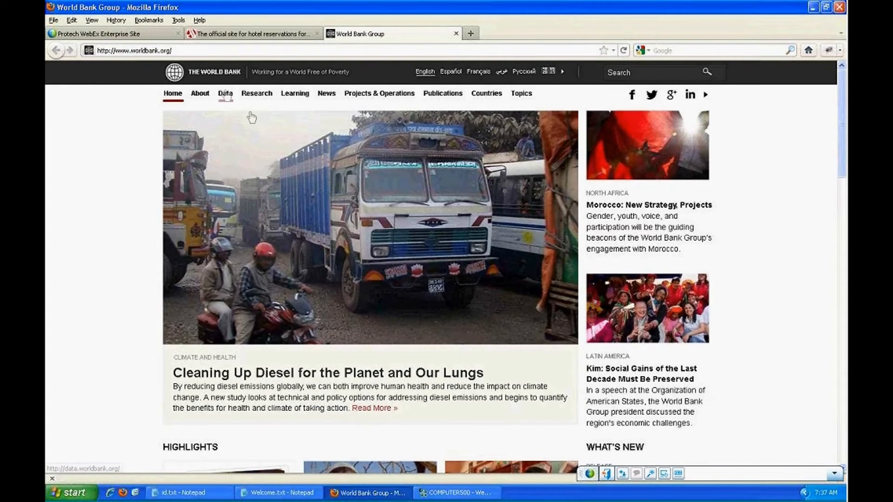
Go through Data, Data Catalog and Data Catalog API to the API Query Builder.
click(224, 93)
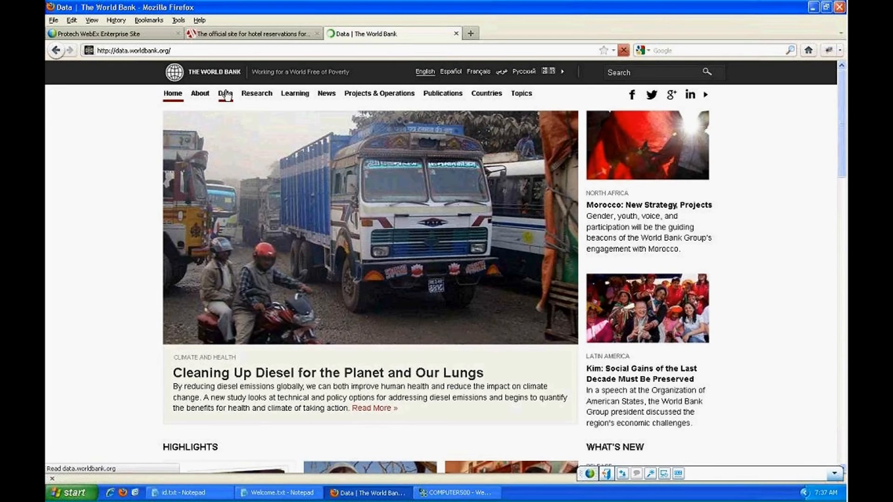
click(224, 93)
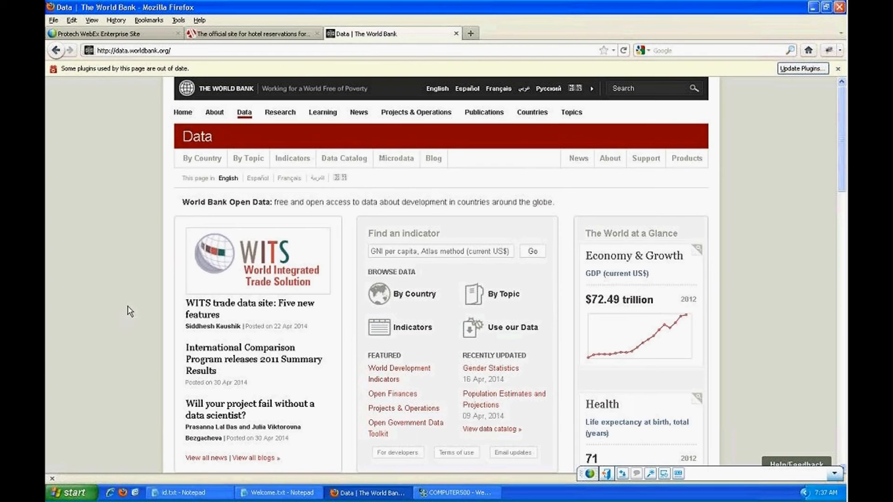
scroll(down, 3)
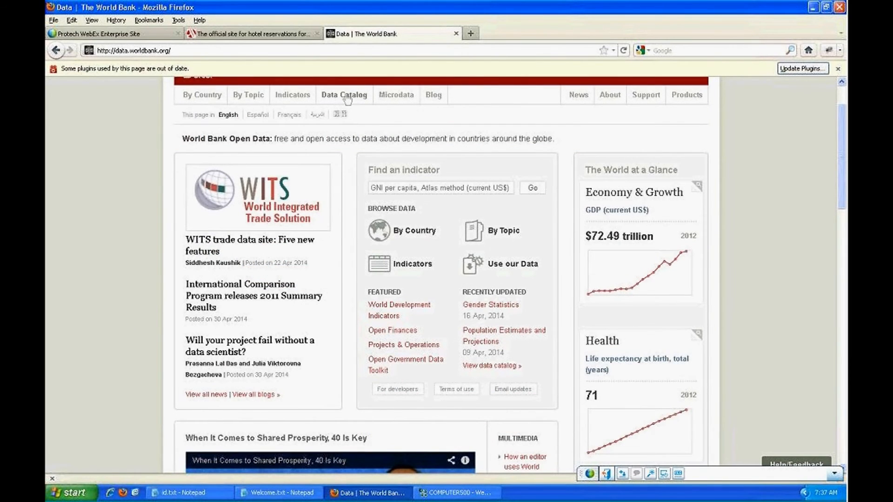
click(343, 95)
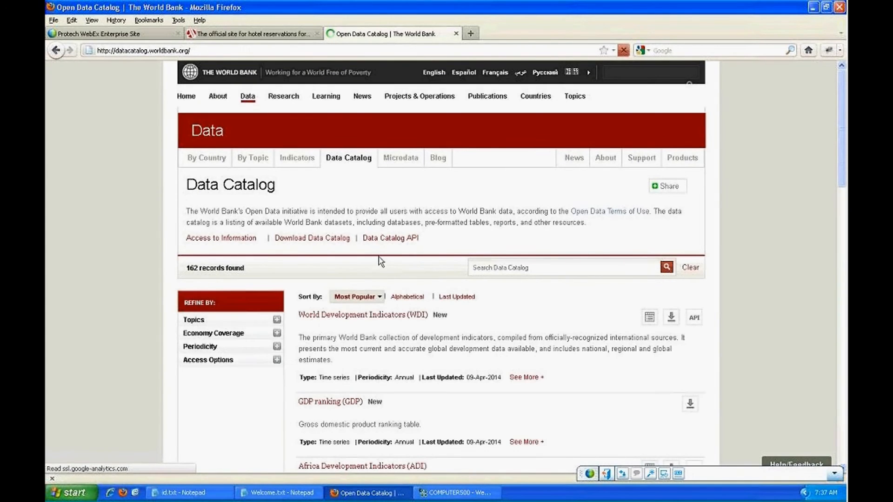
click(390, 237)
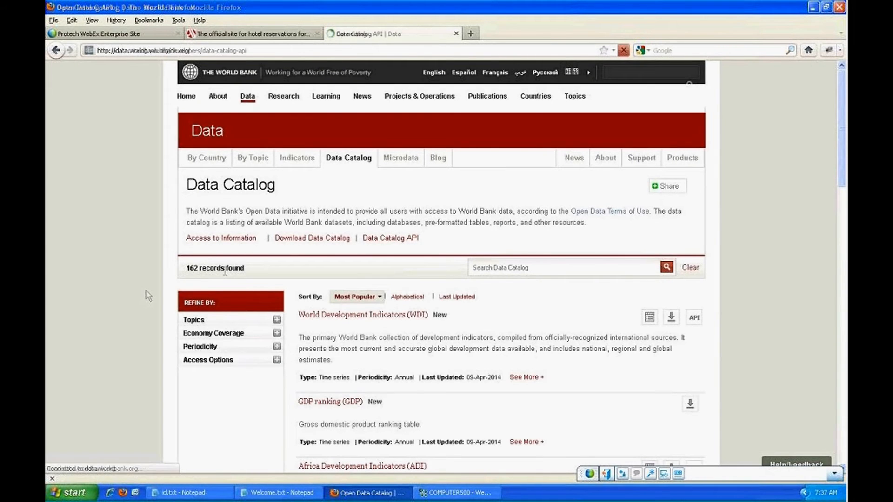
click(391, 238)
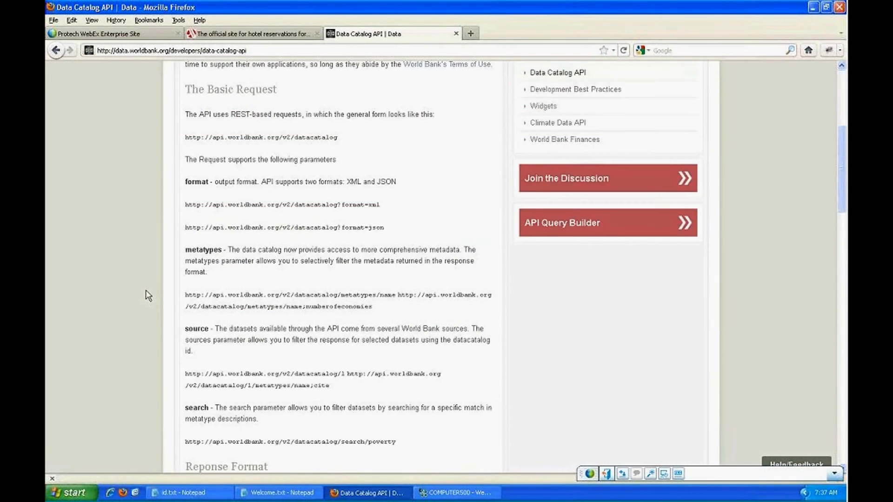
click(606, 223)
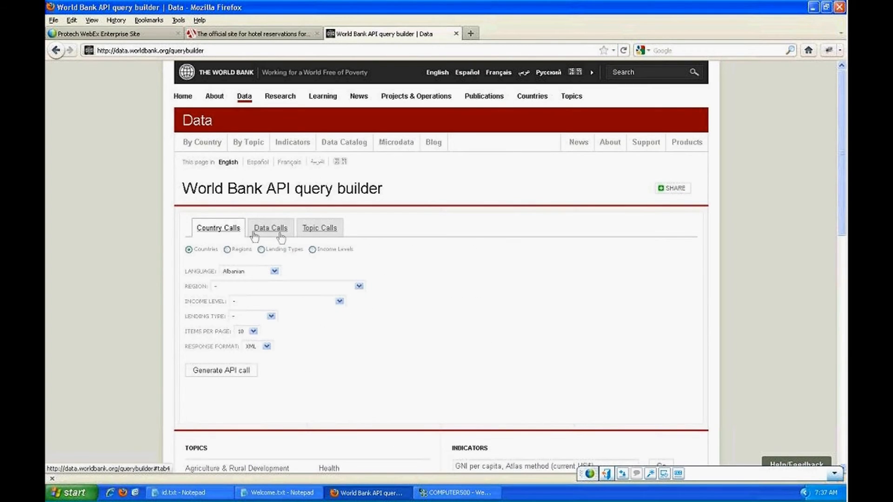
Generate an English data call for United Arab Emirates, Access to electricity indicator.
click(270, 228)
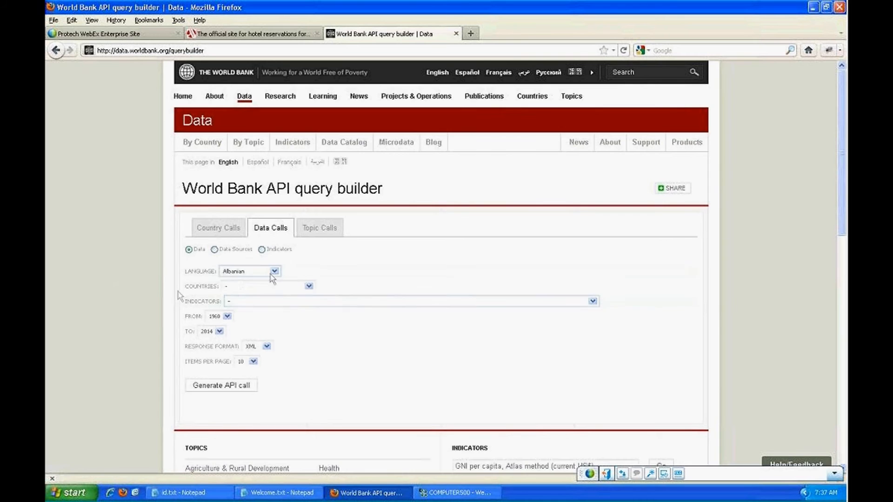
click(249, 271)
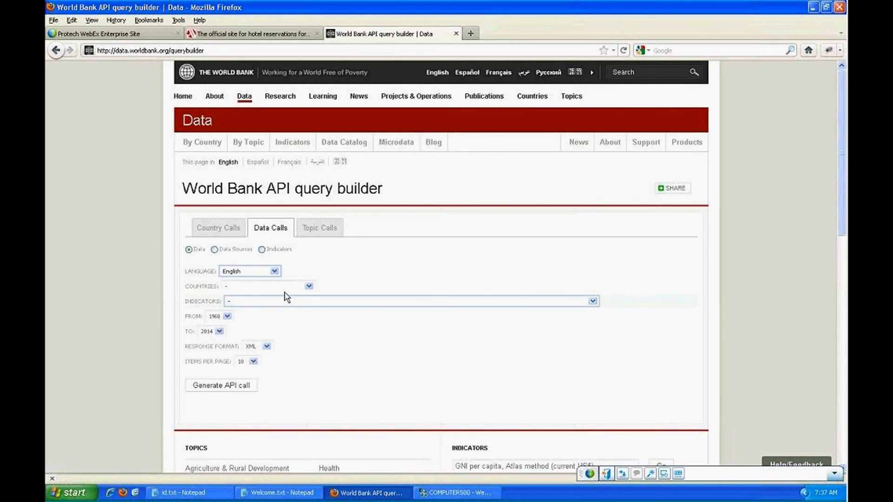
click(309, 286)
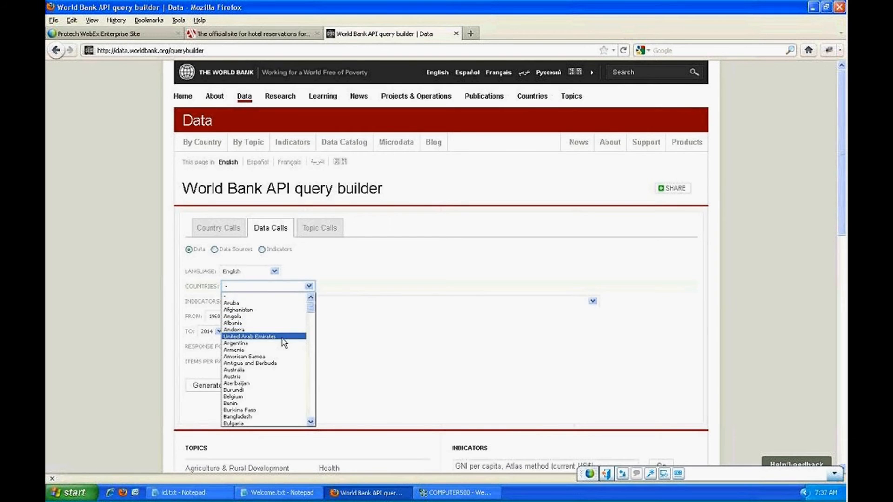
click(250, 335)
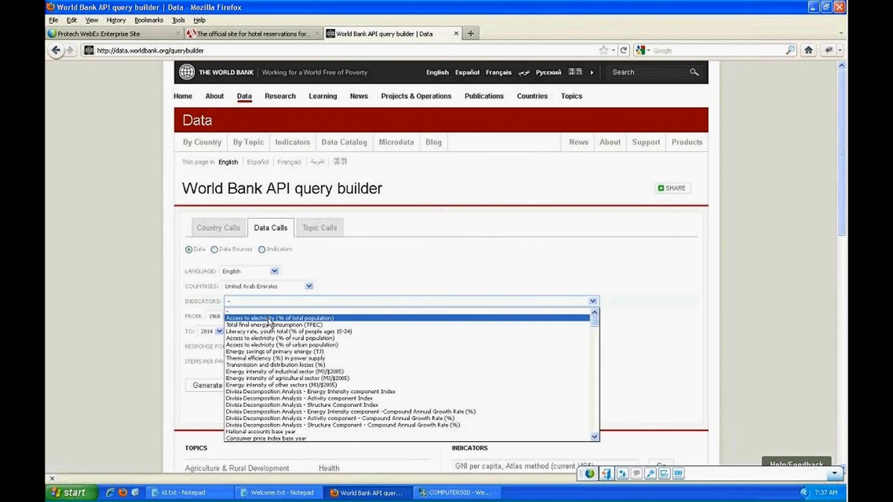
click(277, 318)
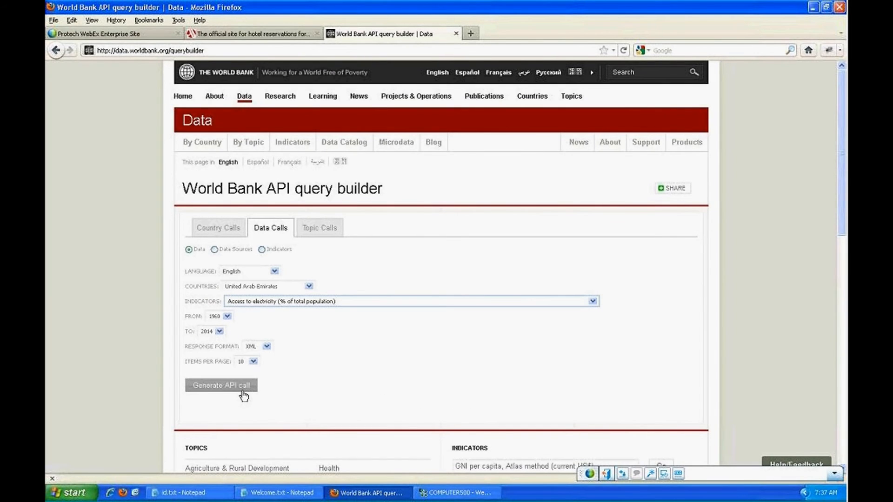
click(220, 386)
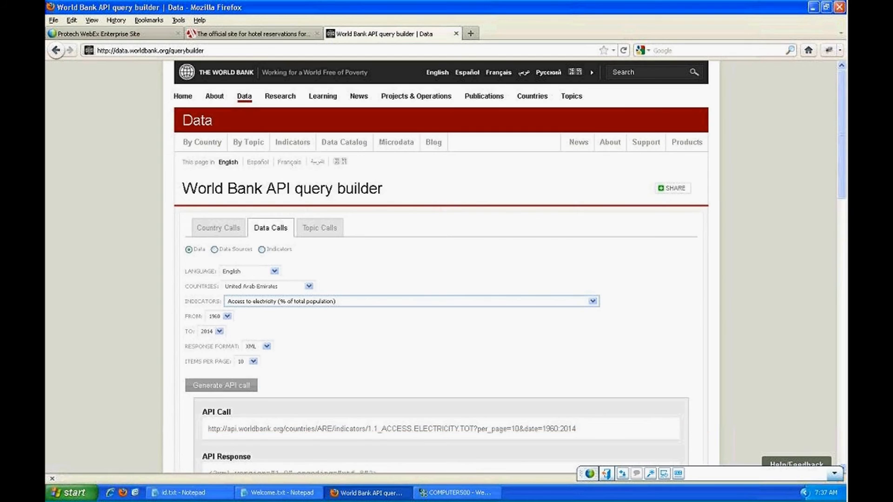
Open the generated API call link in a new tab to view raw XML.
scroll(down, 3)
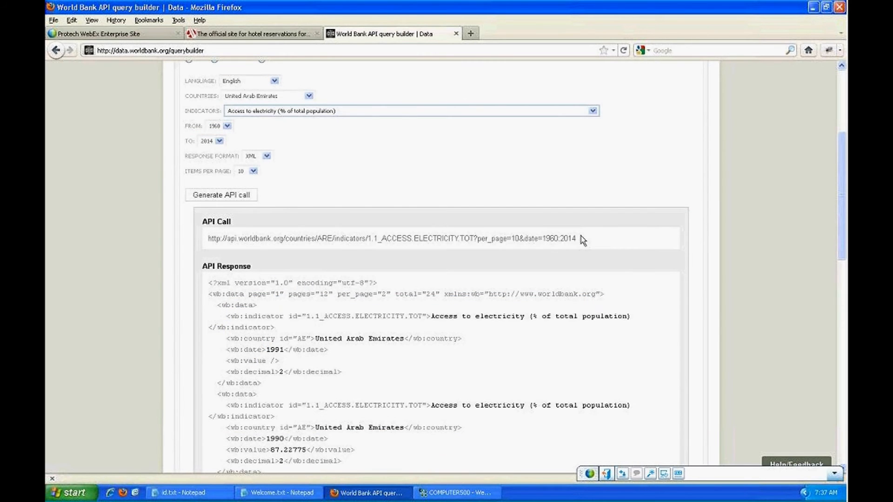
right_click(576, 238)
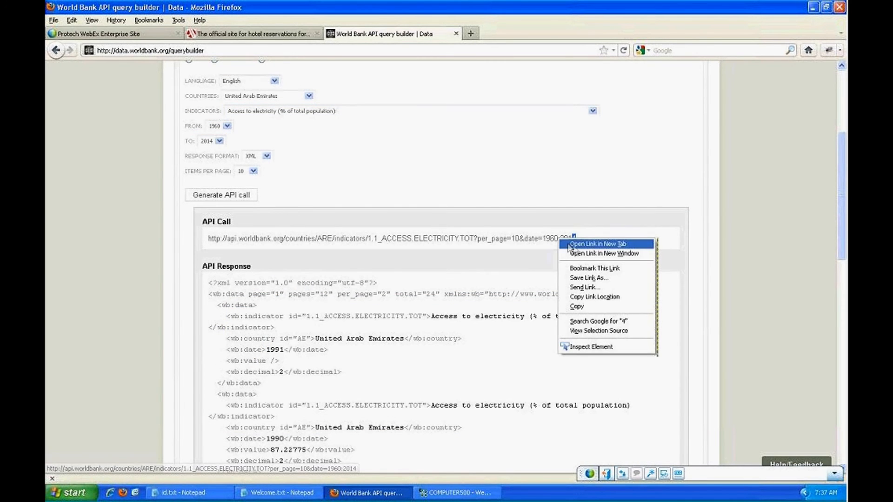
click(602, 244)
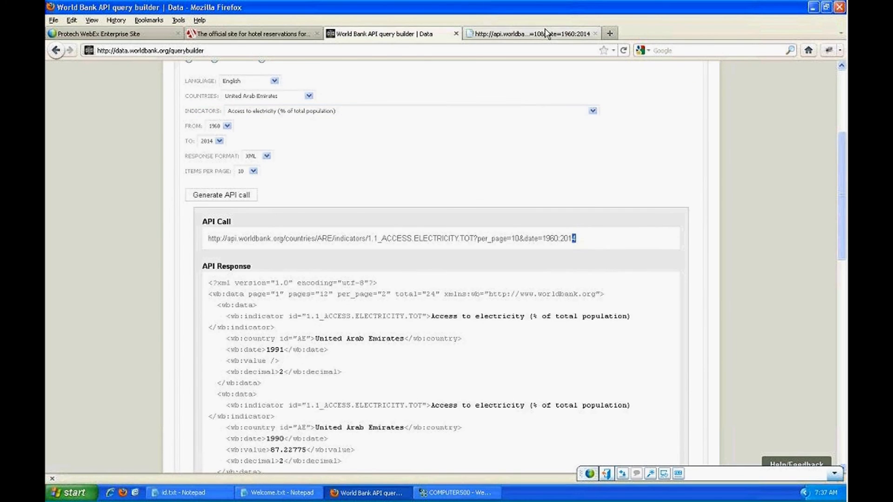
click(530, 33)
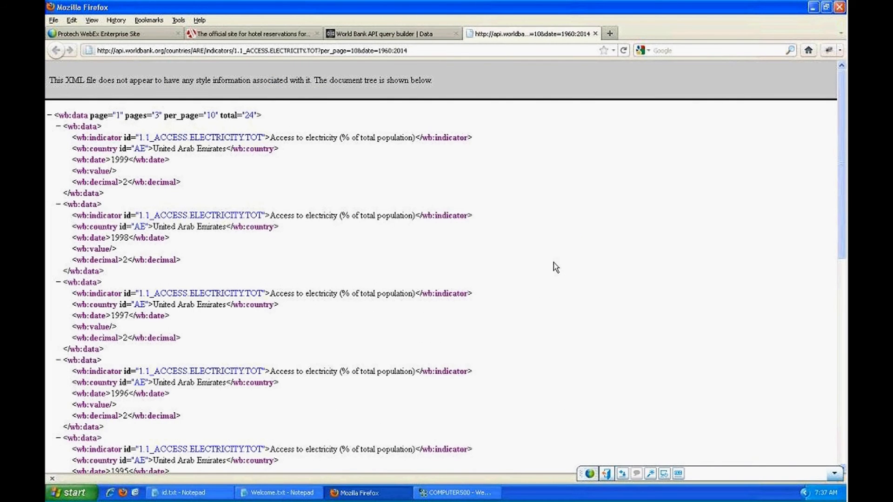